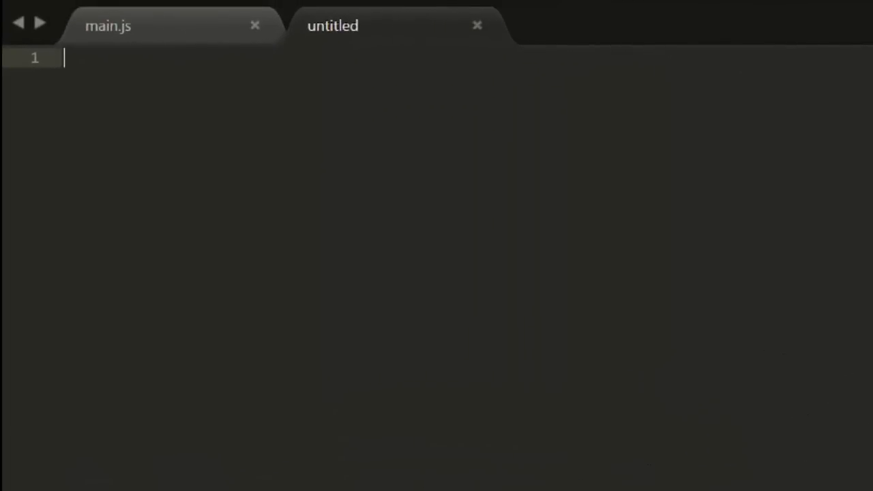
# - Declare the function signature lerp(norm, min, max) in the untitled tab
pyautogui.write('function ler')
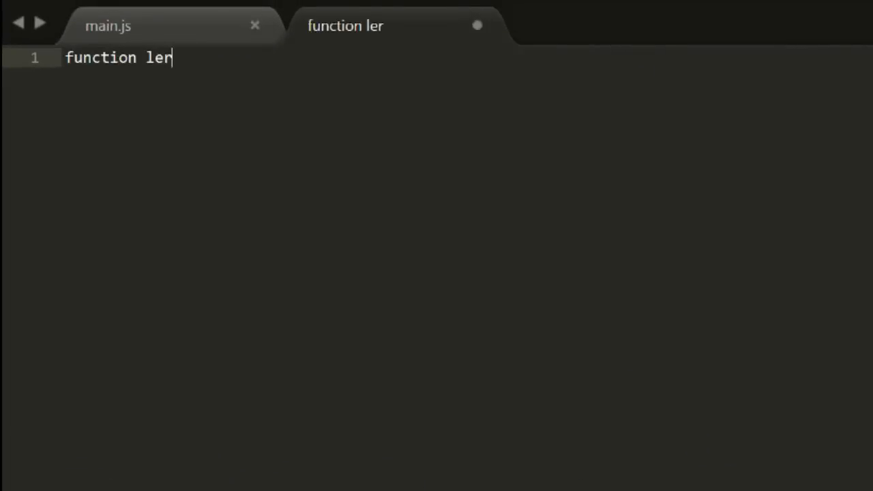
pyautogui.write('p()')
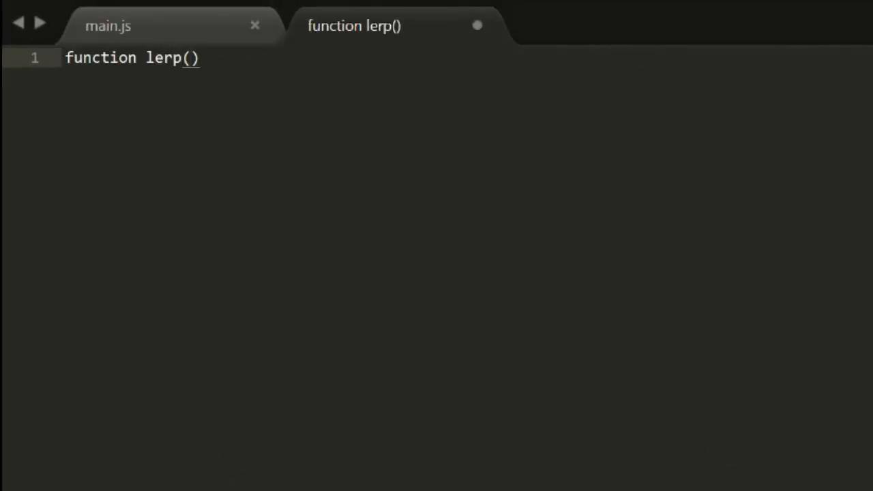
pyautogui.write('norm')
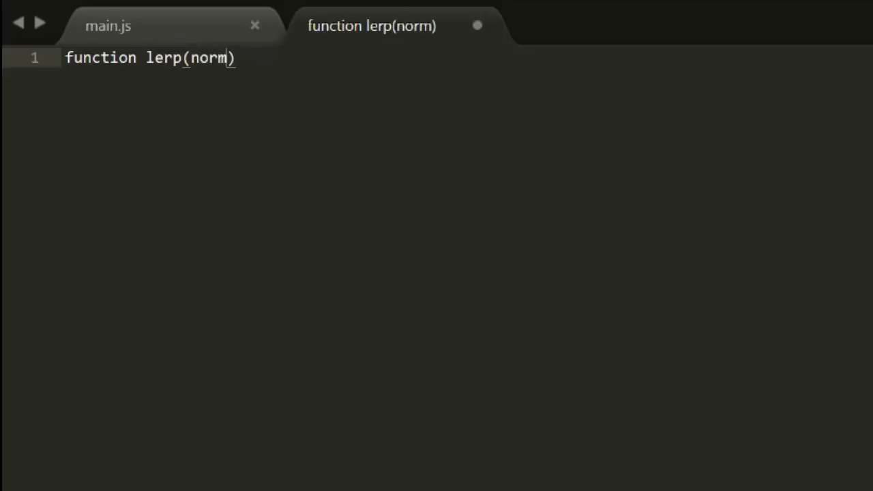
pyautogui.write(', min, m')
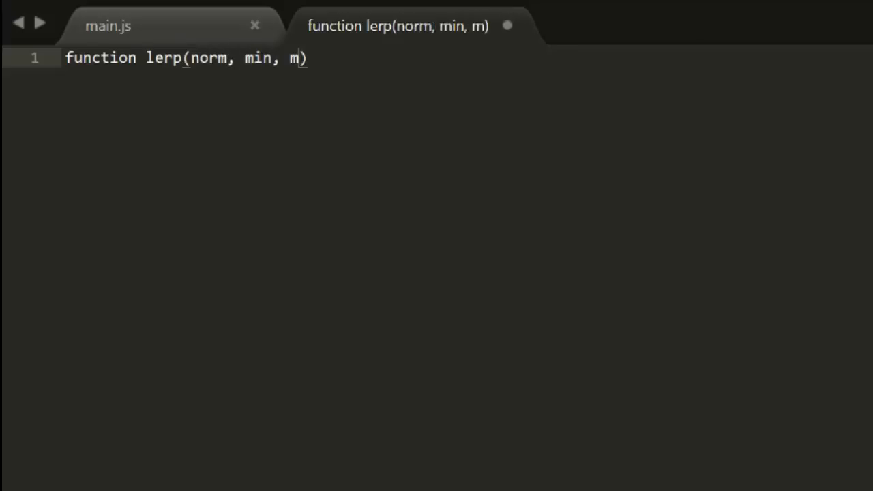
pyautogui.write('ax')
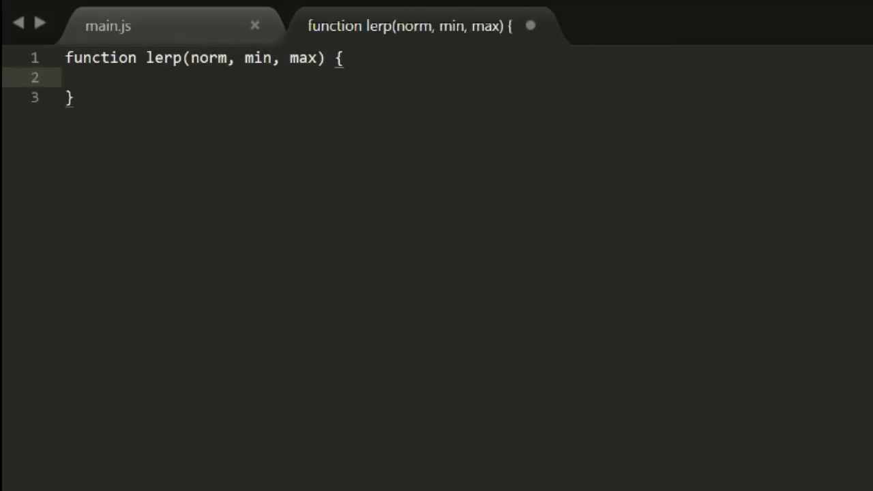
# - Add the body line return (max - min) * norm + min;
pyautogui.write('return (max)')
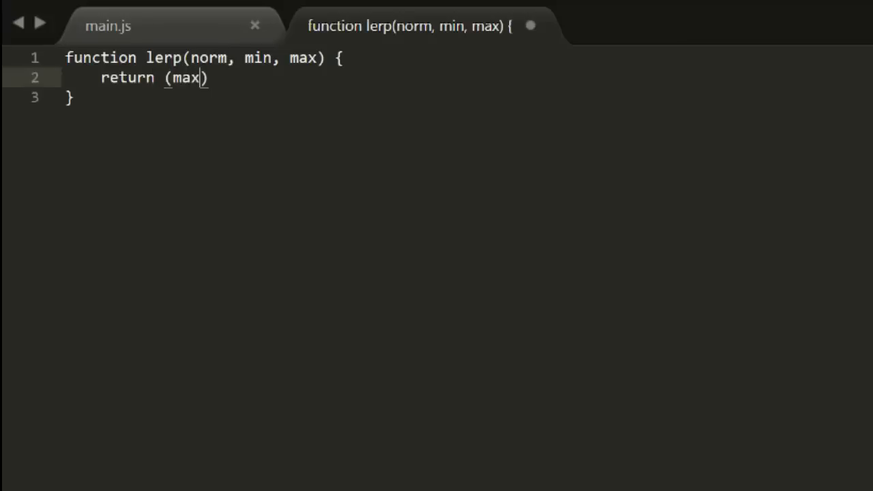
pyautogui.write('- min')
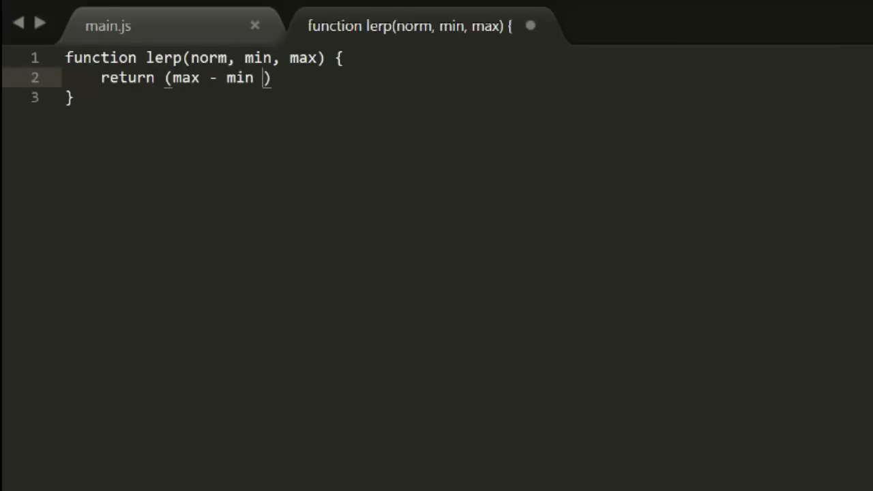
pyautogui.write(') *')
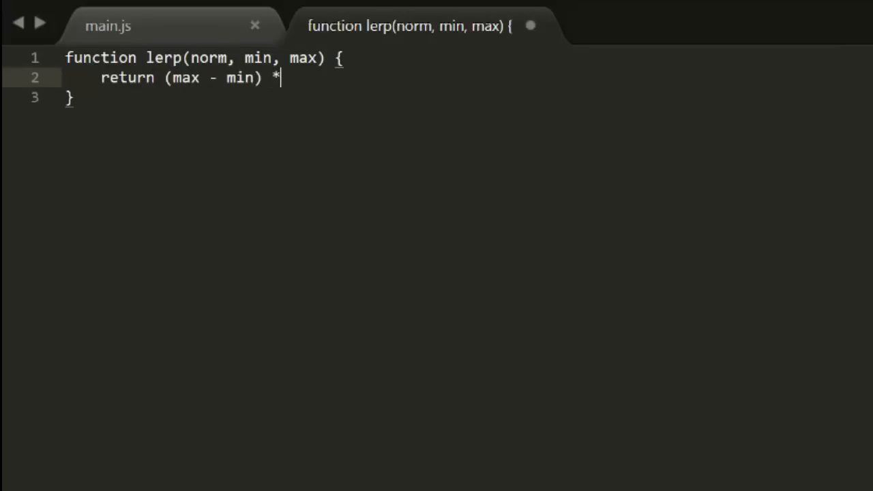
pyautogui.write('norm')
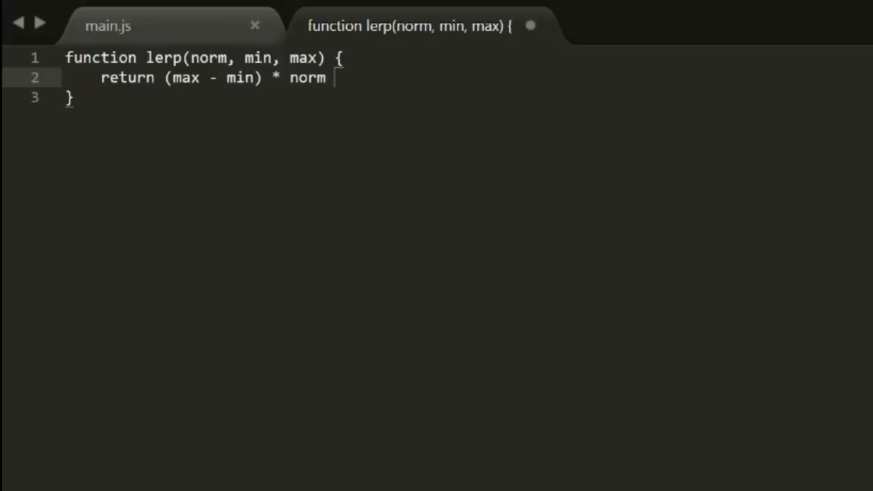
pyautogui.write('+ min;')
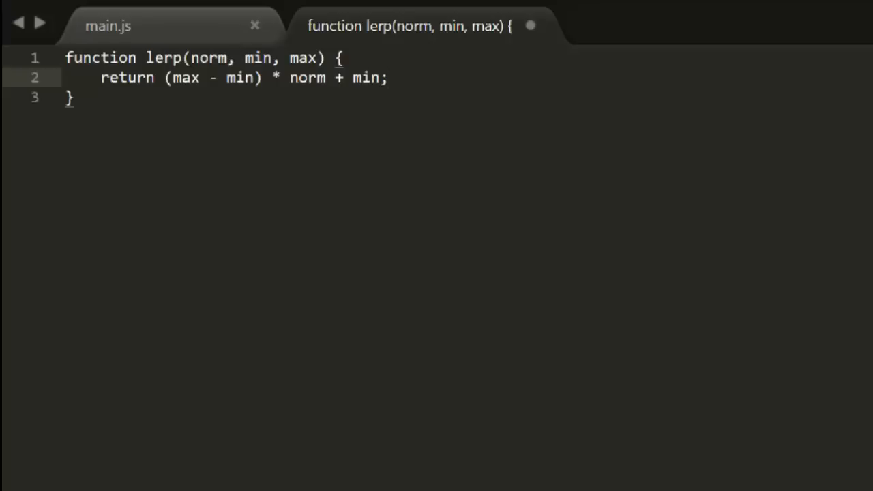
pyautogui.click(389, 77)
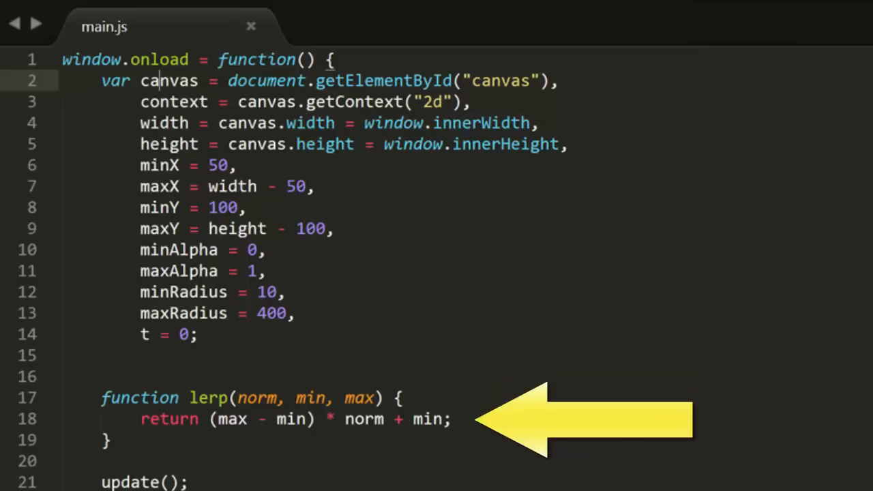
pyautogui.scroll(-3)
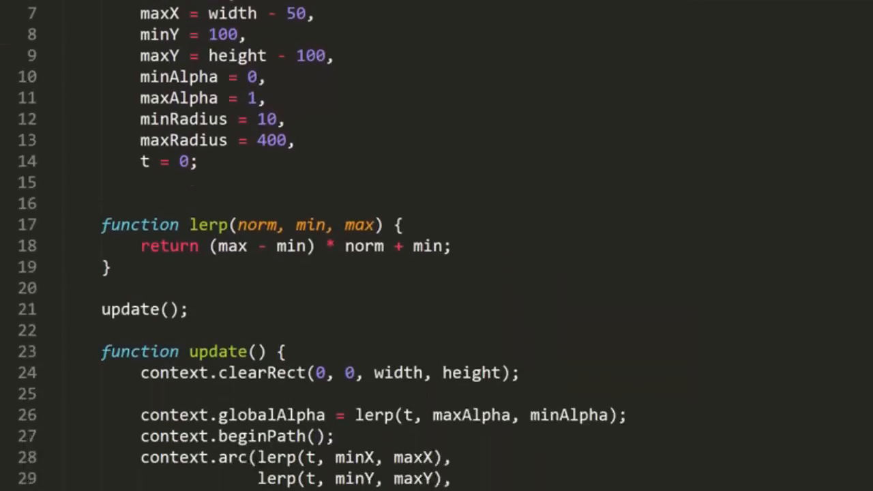
pyautogui.scroll(-3)
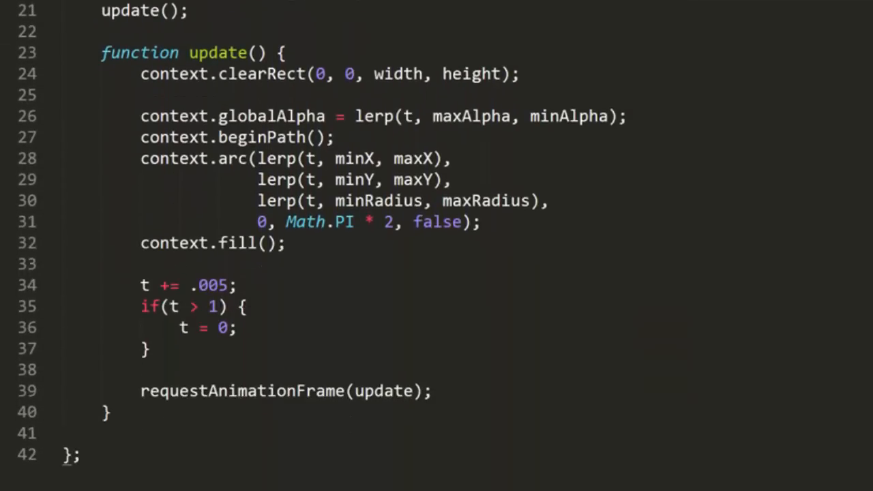